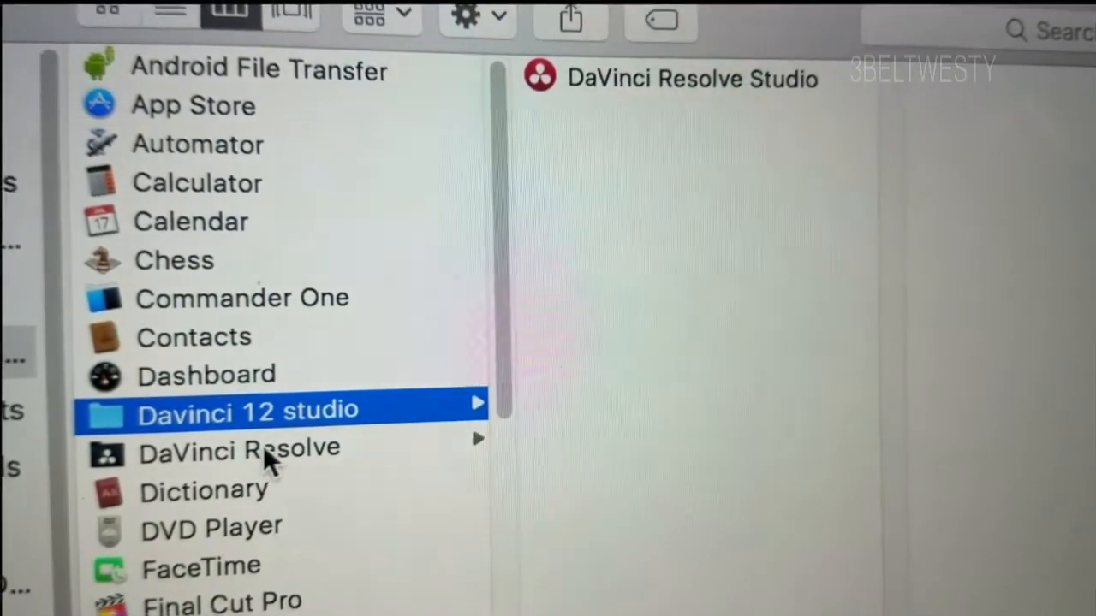
Open the DaVinci Resolve folder in the Applications column of Finder.
click(240, 449)
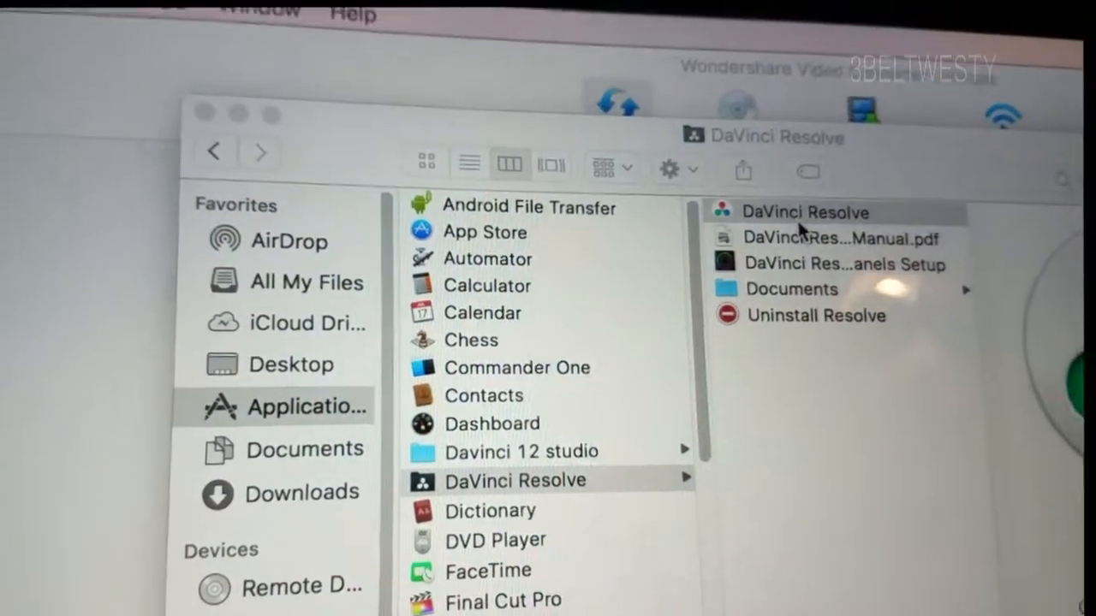
Launch the DaVinci Resolve application to reach its Project Manager.
double_click(803, 212)
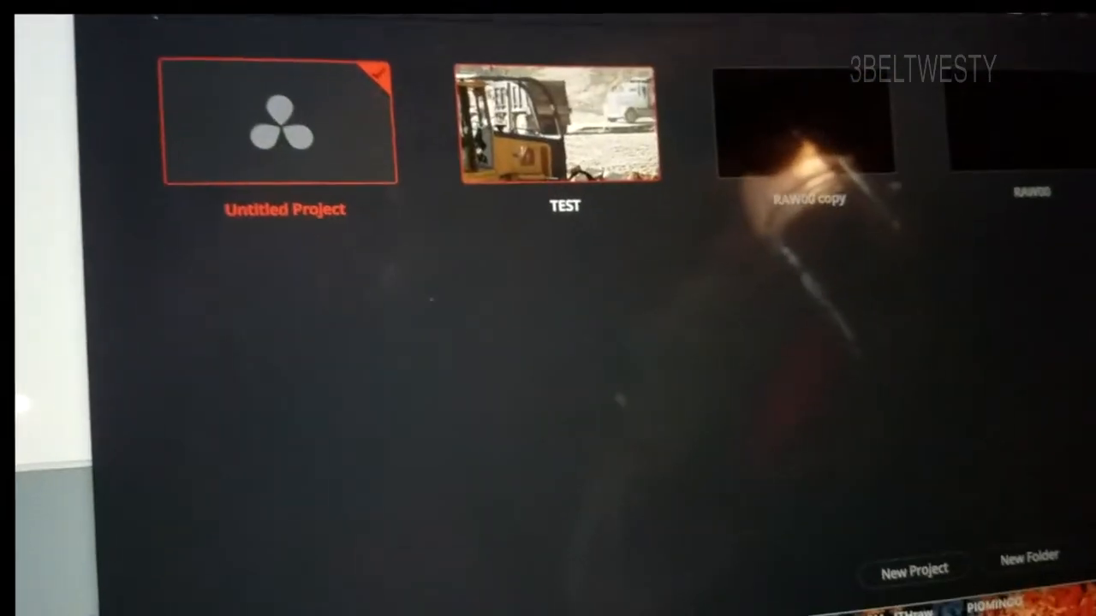
Open the TEST project from the Project Manager.
double_click(565, 128)
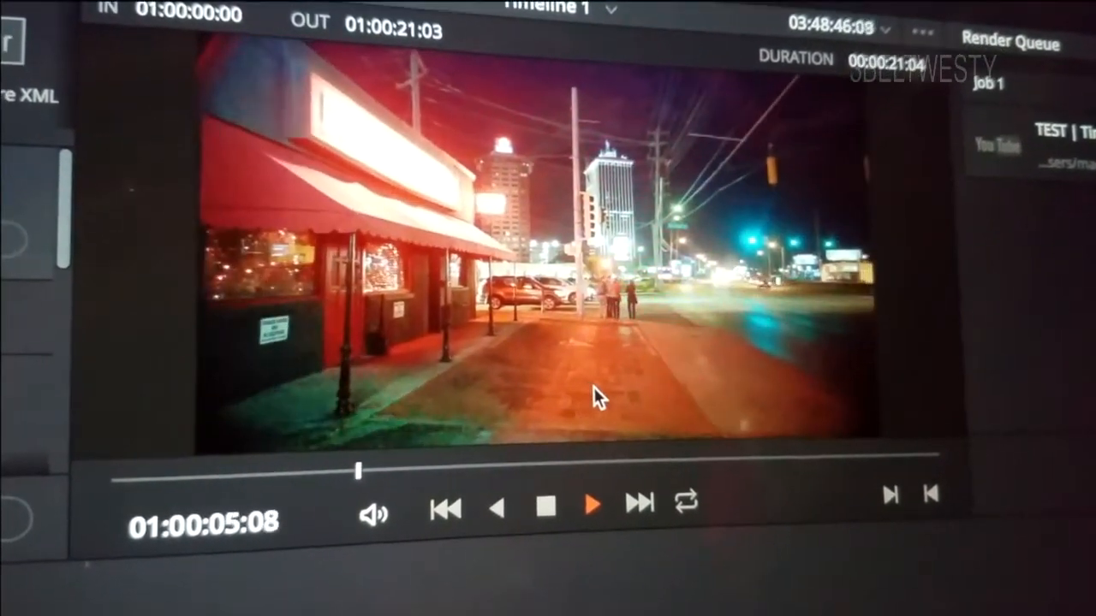
Start rendering Timeline 1's TEST job and confirm re-rendering the already rendered job.
click(593, 503)
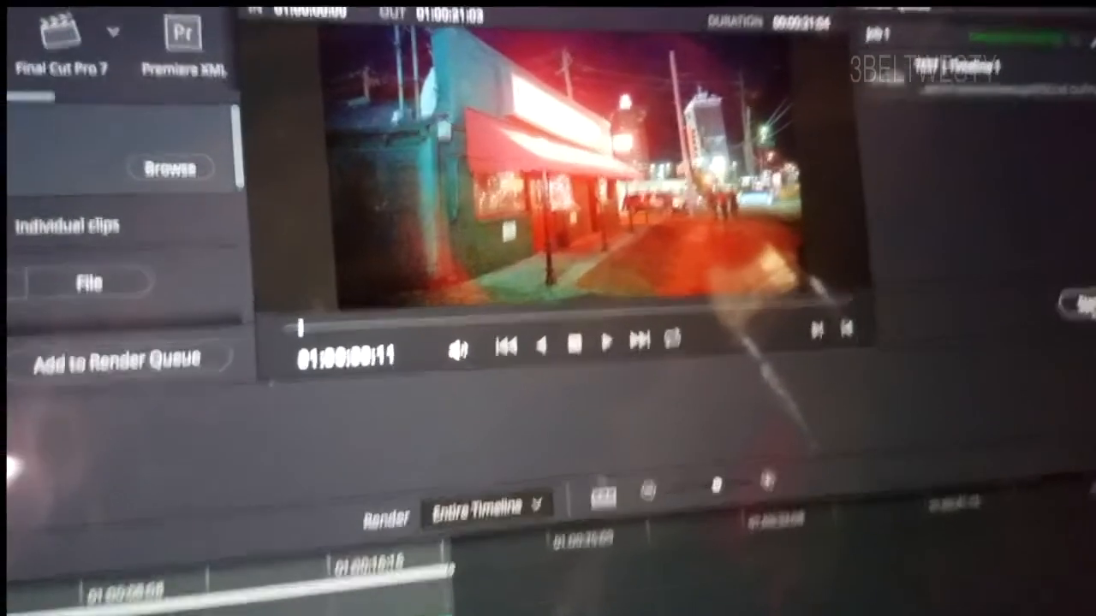
click(127, 357)
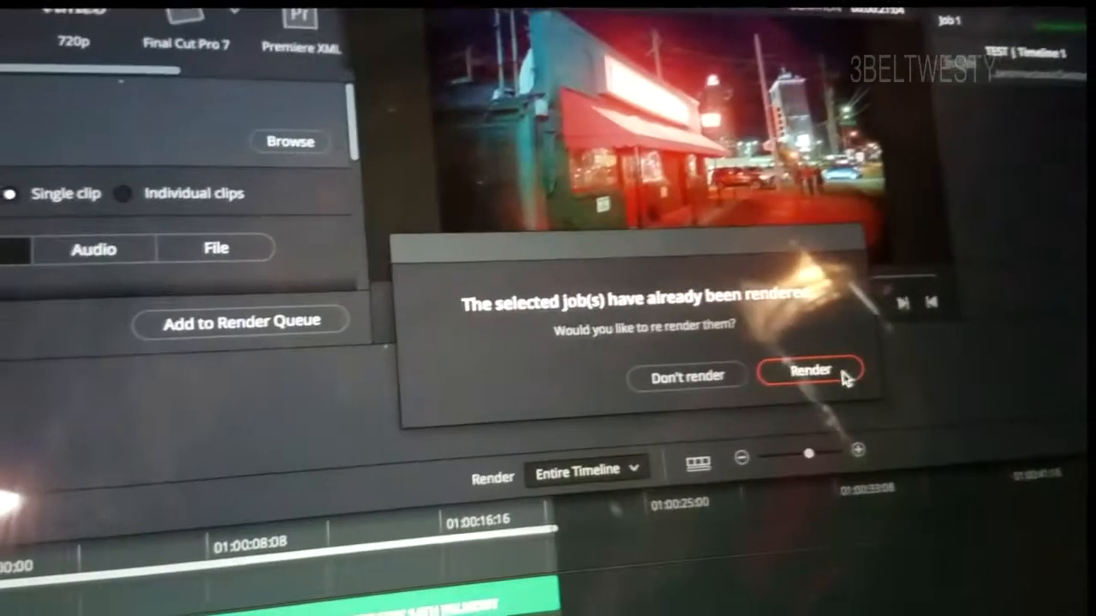
click(810, 369)
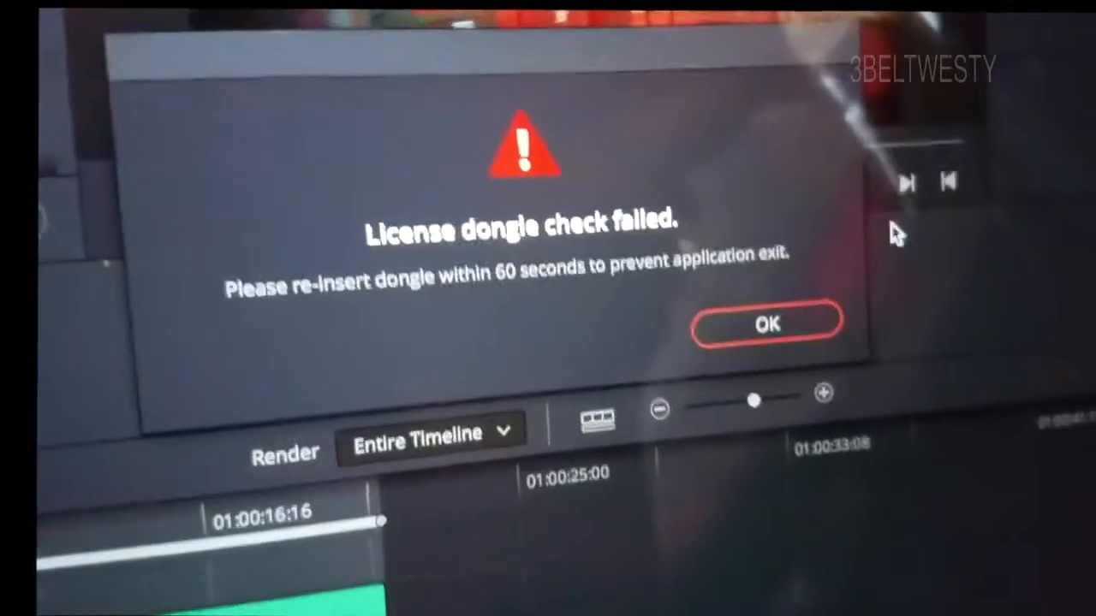
Dismiss the license dongle warning and confirm re-rendering Job 1.
click(766, 323)
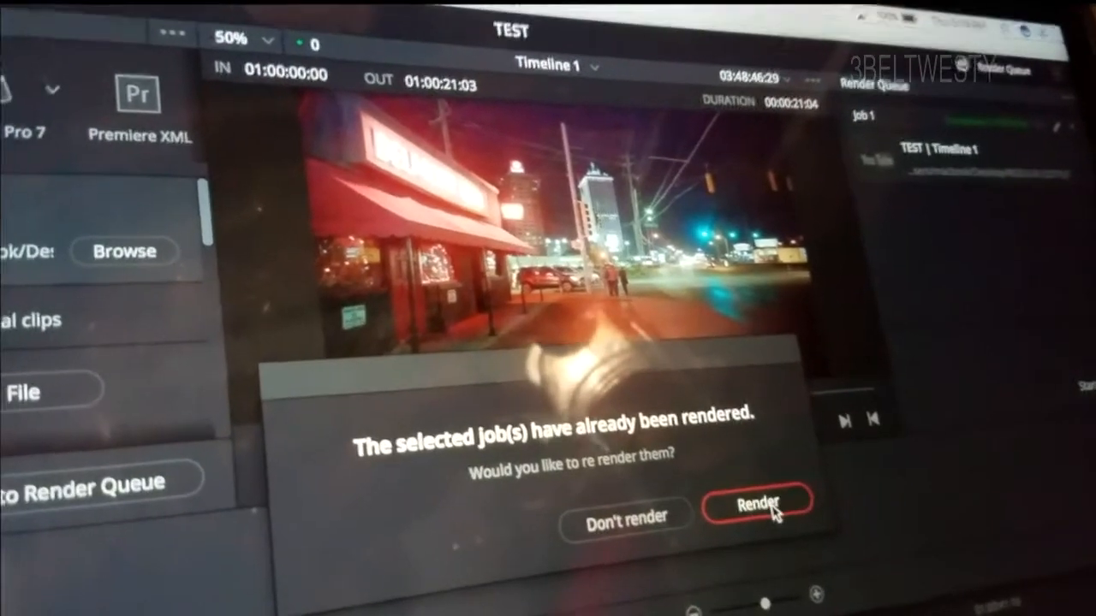
click(757, 500)
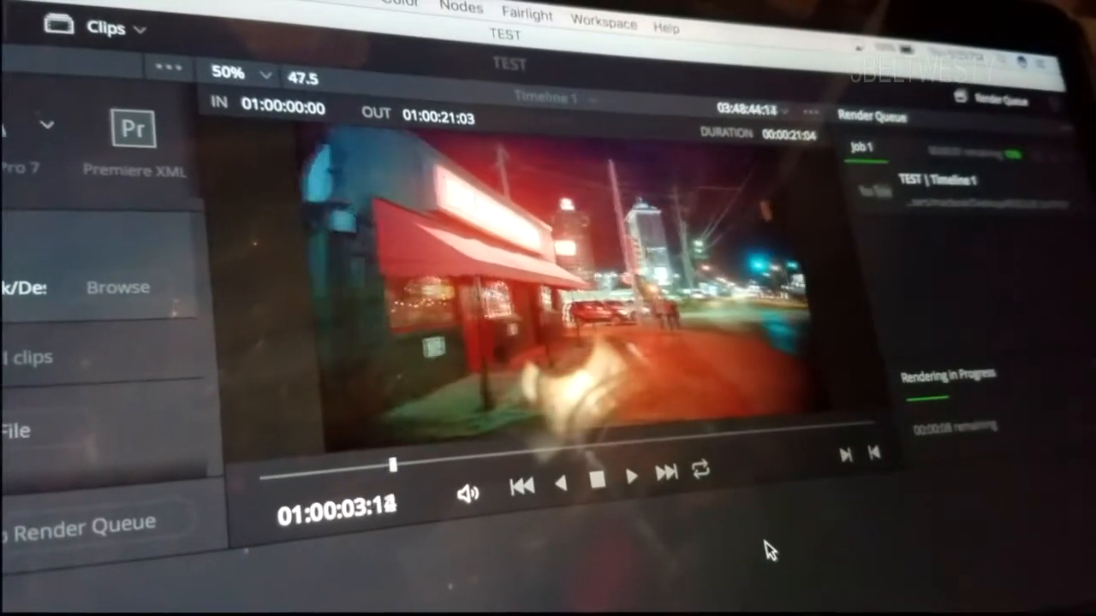